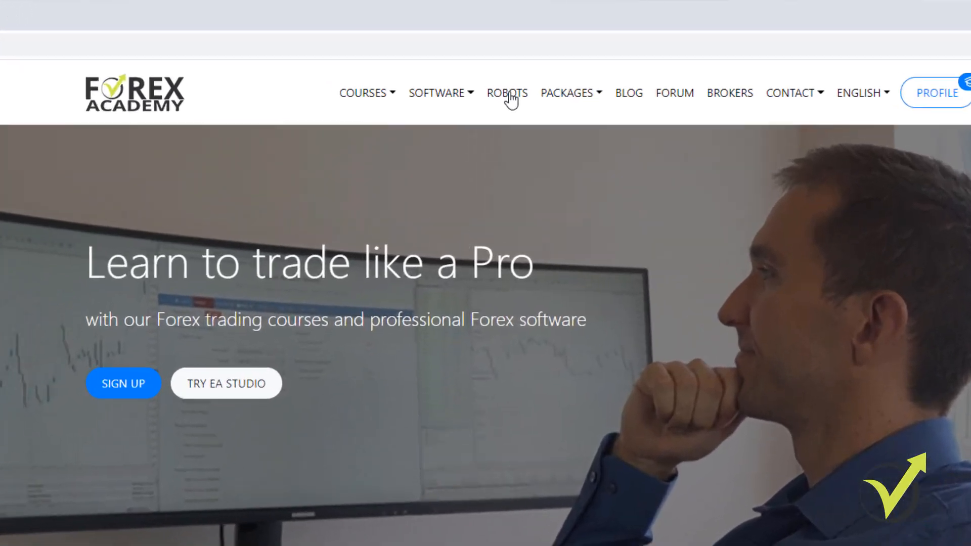
Step: Navigate to the Robots page listing portfolio Expert Advisors with backtest results and charts
{"action": "left_click", "coordinate": [506, 93]}
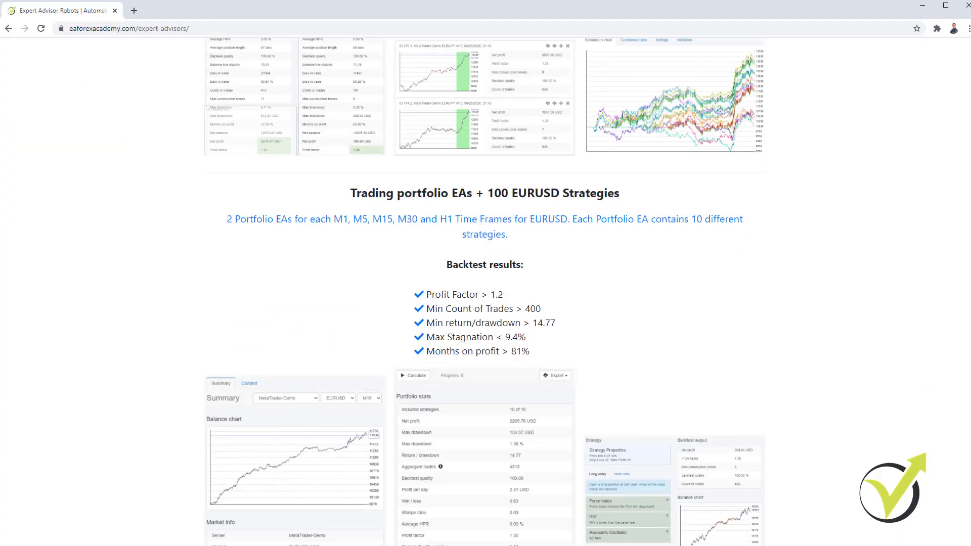